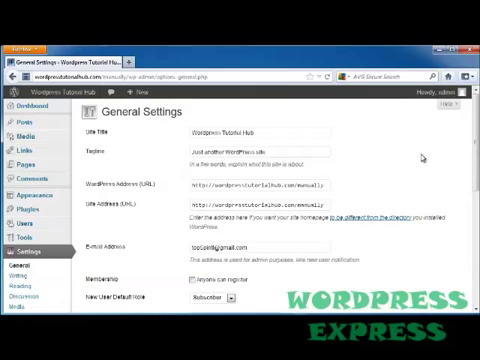
pyautogui.moveTo(195, 150)
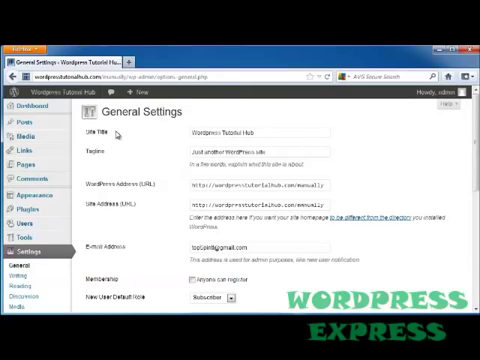
pyautogui.moveTo(117, 155)
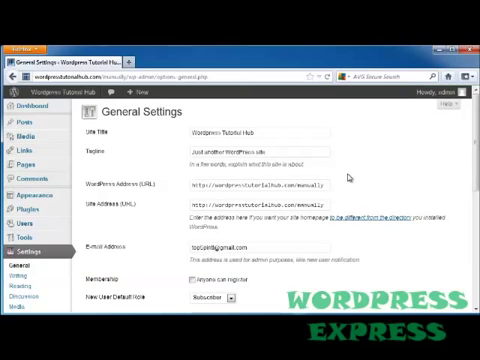
# Review Membership, Default Role, Timezone and date/time formats, then switch to Settings > Writing.
pyautogui.scroll(-3)
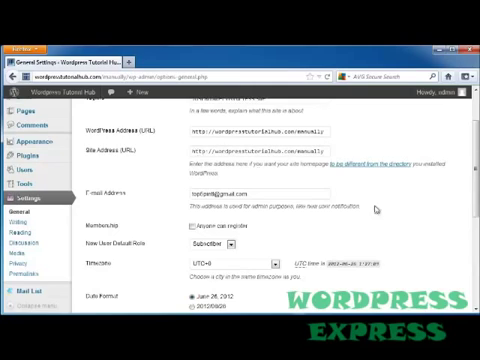
pyautogui.scroll(-3)
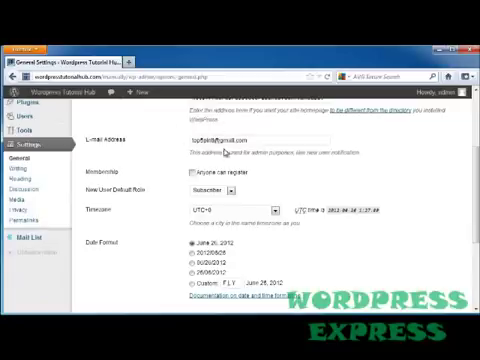
pyautogui.moveTo(168, 181)
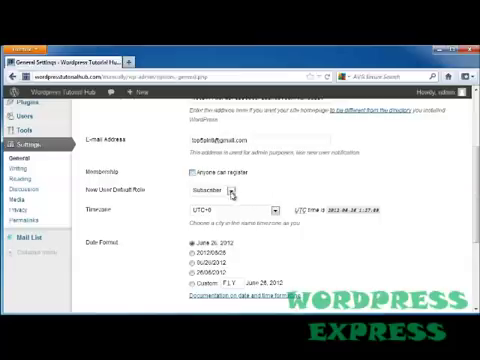
pyautogui.click(234, 190)
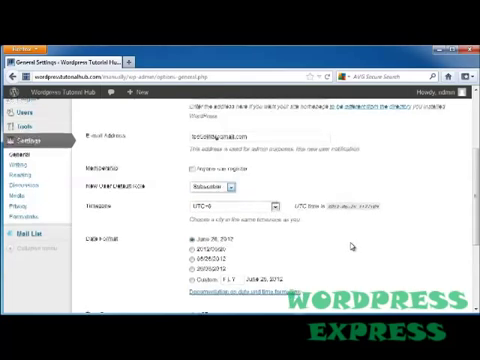
pyautogui.scroll(-3)
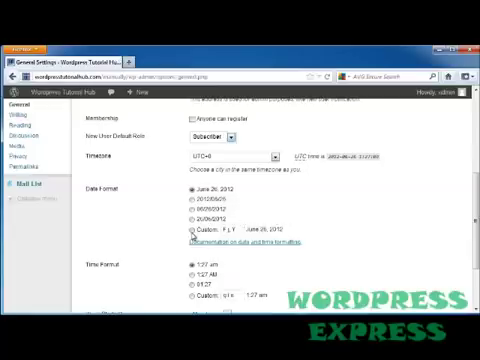
pyautogui.scroll(-3)
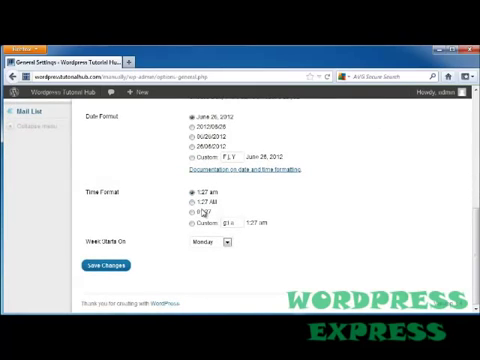
pyautogui.click(225, 242)
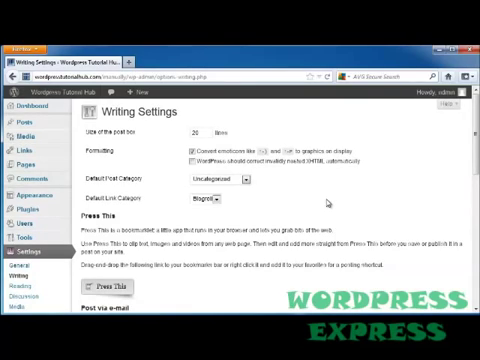
pyautogui.moveTo(163, 148)
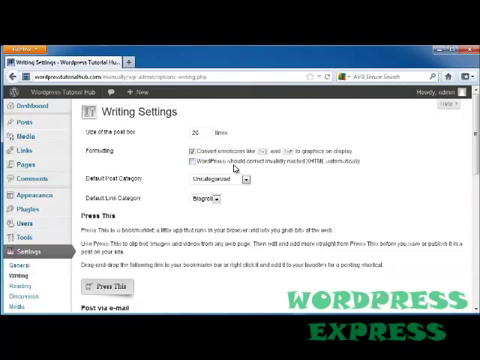
pyautogui.moveTo(332, 185)
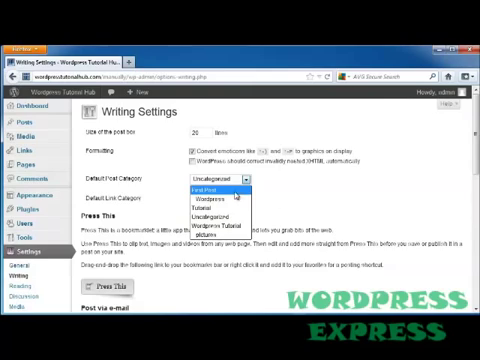
pyautogui.moveTo(215, 237)
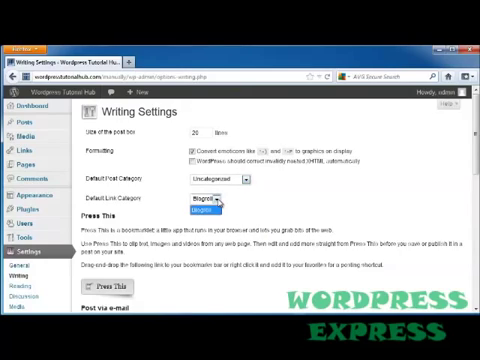
pyautogui.click(210, 193)
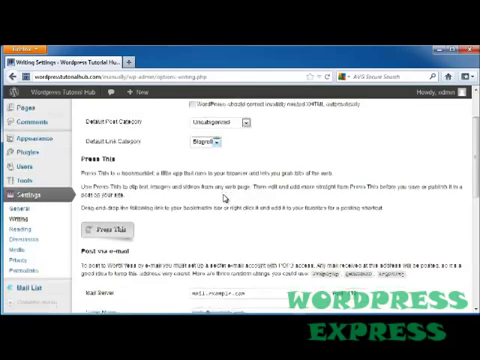
pyautogui.scroll(-3)
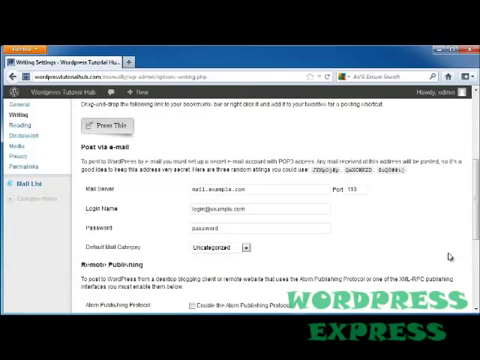
pyautogui.moveTo(313, 147)
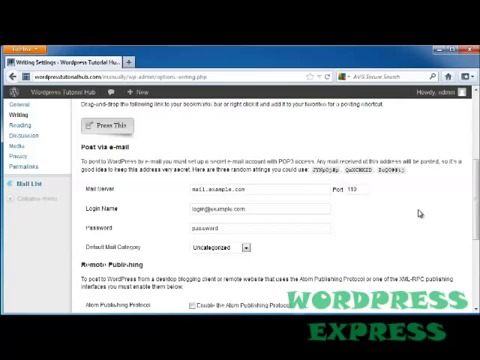
pyautogui.scroll(-3)
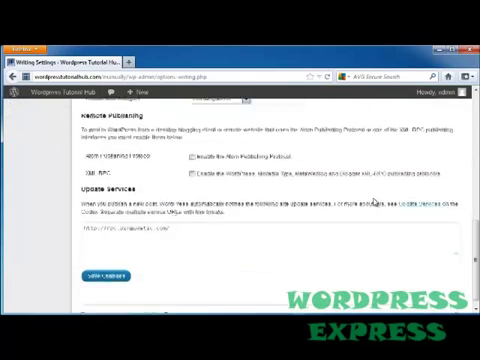
# Scroll through Remote Publishing and Update Services before moving to Reading settings.
pyautogui.scroll(3)
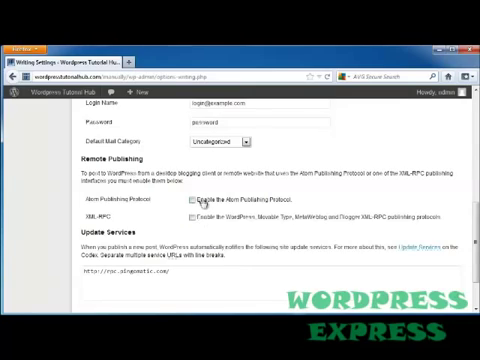
pyautogui.scroll(-3)
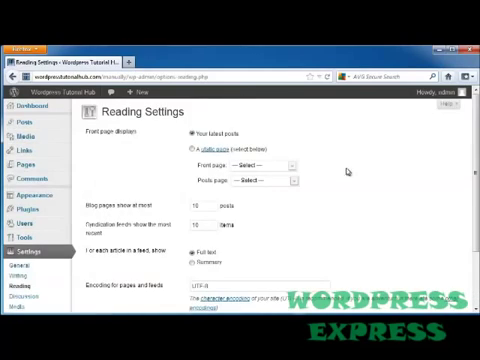
pyautogui.moveTo(225, 110)
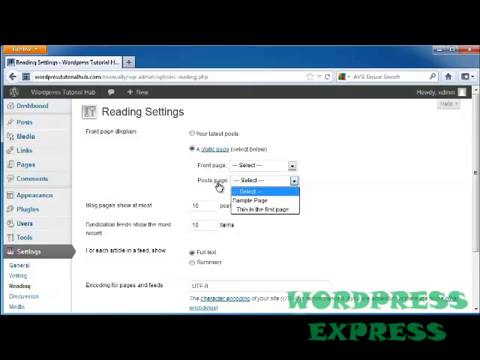
# Review the feed options, save the Reading settings and go to Settings > Discussion.
pyautogui.scroll(-3)
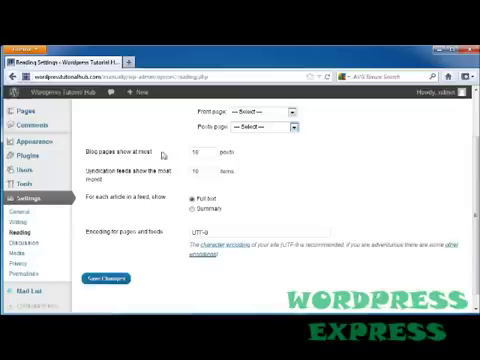
pyautogui.moveTo(220, 162)
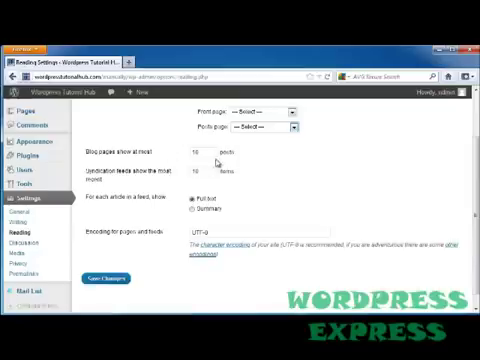
pyautogui.moveTo(218, 156)
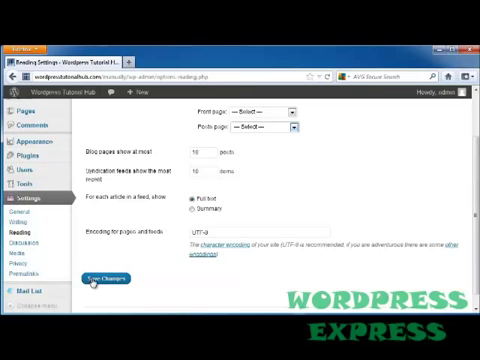
pyautogui.click(19, 233)
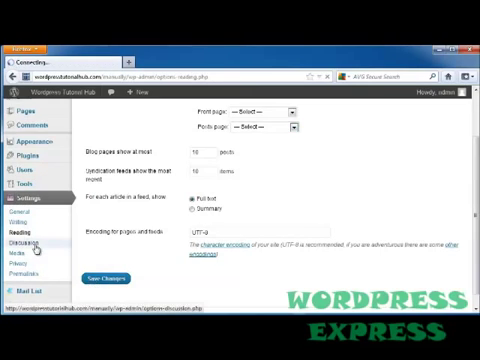
pyautogui.click(24, 224)
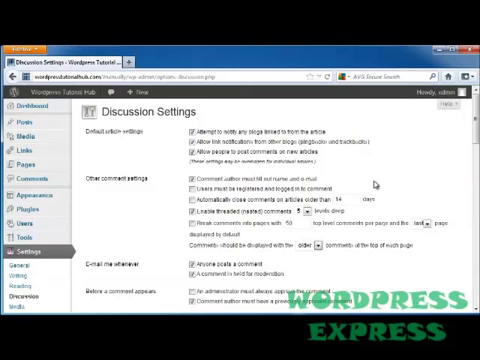
# Tick 'Users must be registered and logged in to comment' on the Discussion page.
pyautogui.scroll(-3)
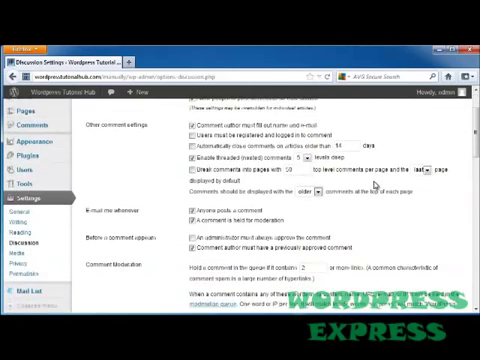
pyautogui.scroll(3)
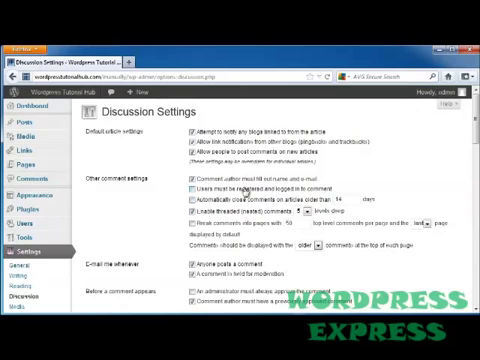
pyautogui.click(192, 188)
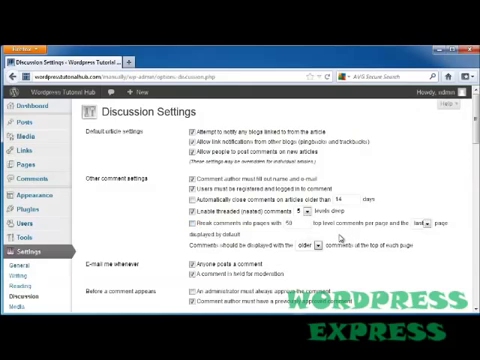
pyautogui.scroll(-3)
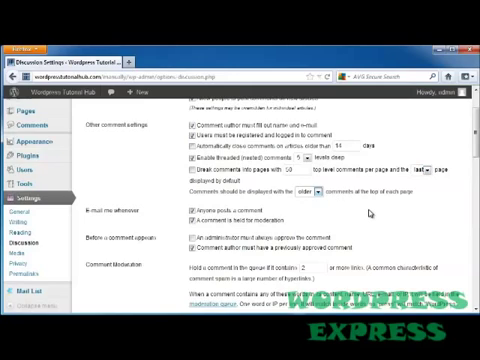
pyautogui.scroll(-3)
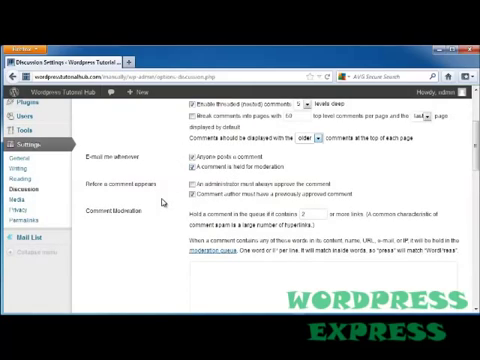
pyautogui.moveTo(170, 196)
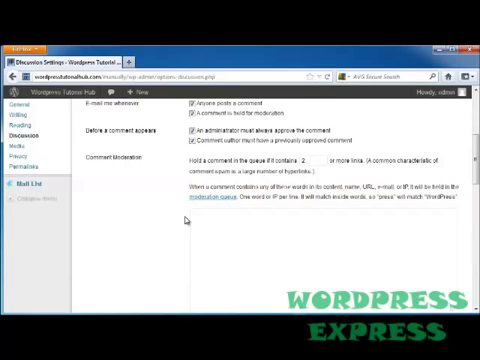
pyautogui.scroll(-3)
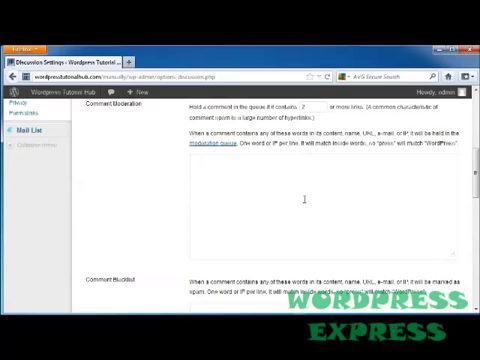
pyautogui.scroll(-3)
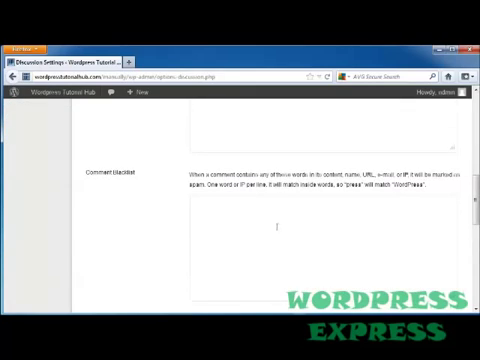
pyautogui.scroll(-3)
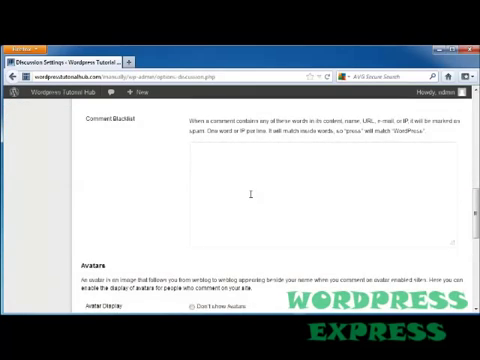
pyautogui.scroll(-3)
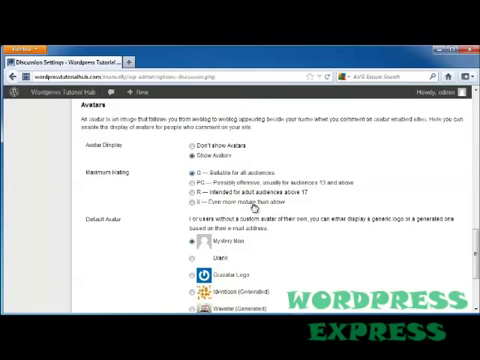
pyautogui.scroll(-3)
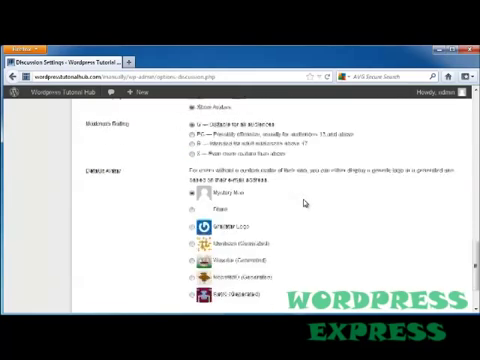
pyautogui.scroll(-3)
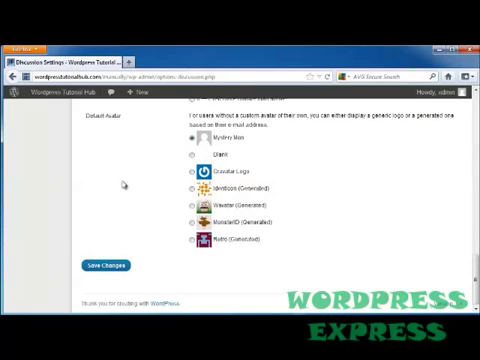
pyautogui.click(103, 264)
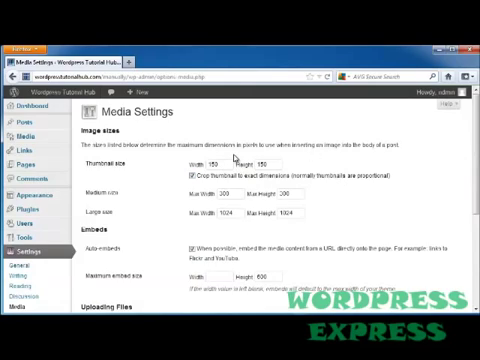
# Scroll the Media settings through Image sizes, Embeds and Uploading Files.
pyautogui.scroll(-3)
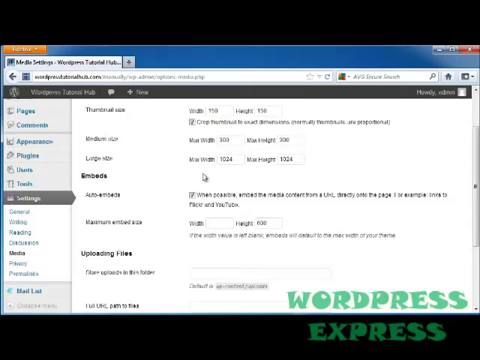
pyautogui.scroll(-3)
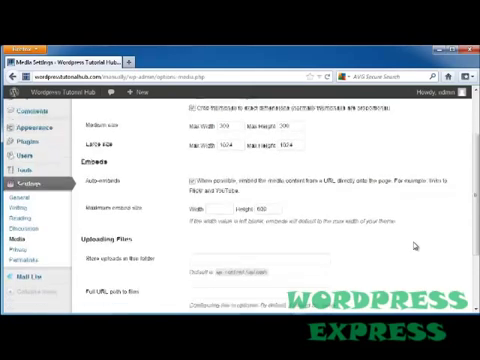
pyautogui.scroll(-3)
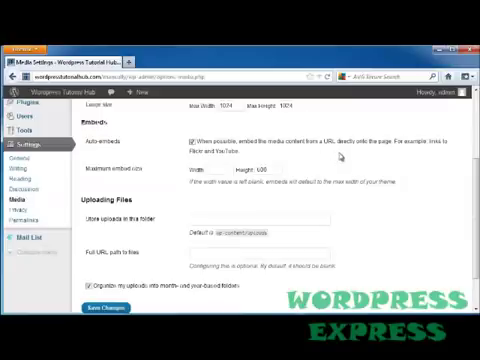
pyautogui.moveTo(340, 155)
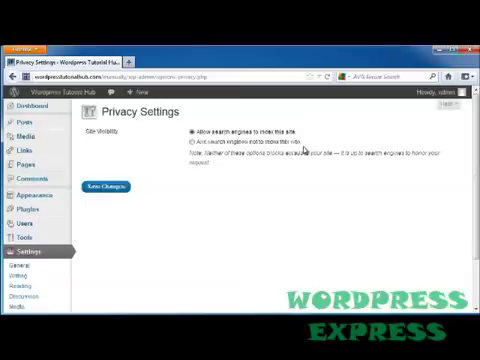
pyautogui.moveTo(307, 147)
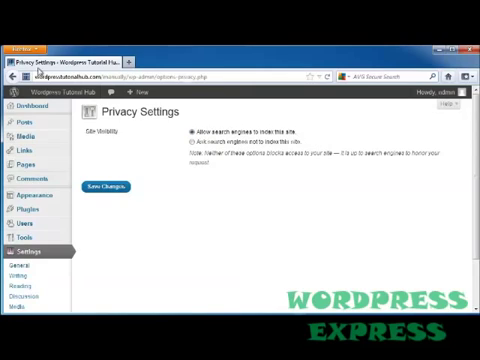
# Scroll the Privacy settings to see the search-engine site visibility choices.
pyautogui.scroll(-3)
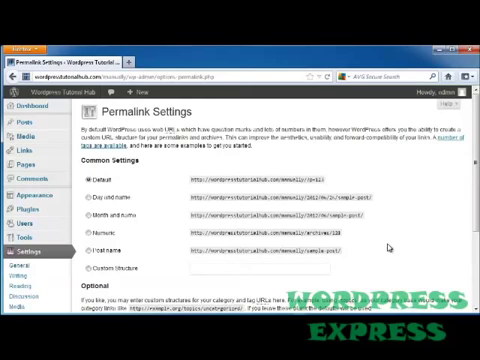
# Scroll Permalink Settings through Common Settings, Custom Structure, Category base and Tag base.
pyautogui.scroll(-3)
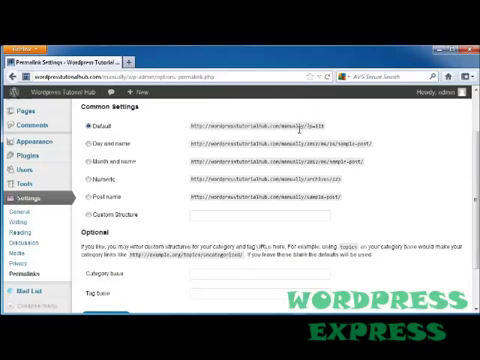
pyautogui.moveTo(312, 122)
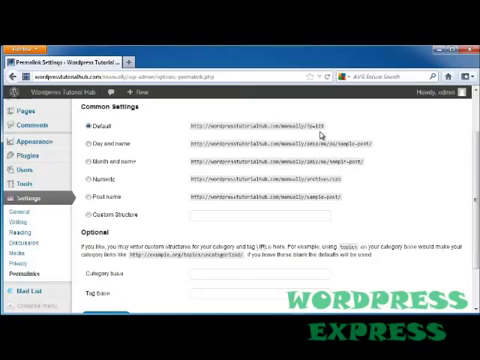
pyautogui.moveTo(315, 140)
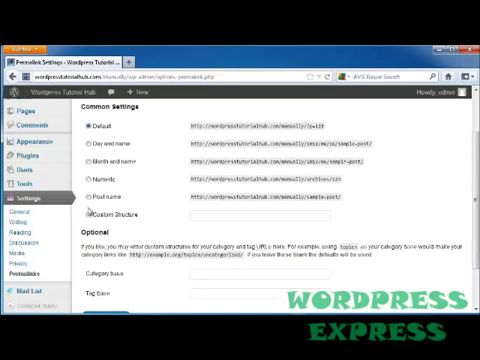
pyautogui.scroll(-3)
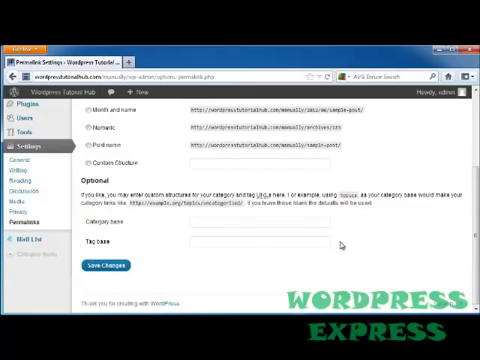
pyautogui.moveTo(345, 245)
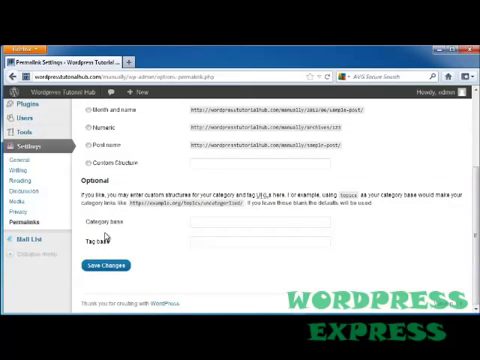
pyautogui.moveTo(163, 272)
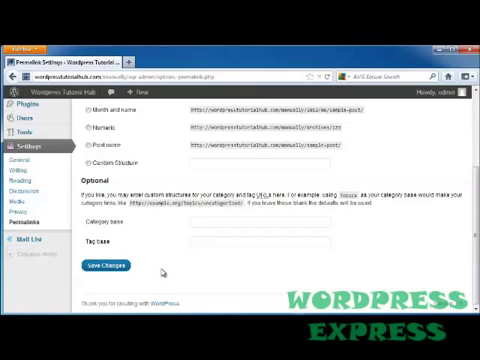
pyautogui.scroll(3)
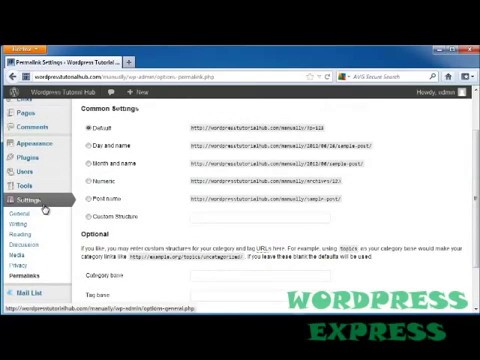